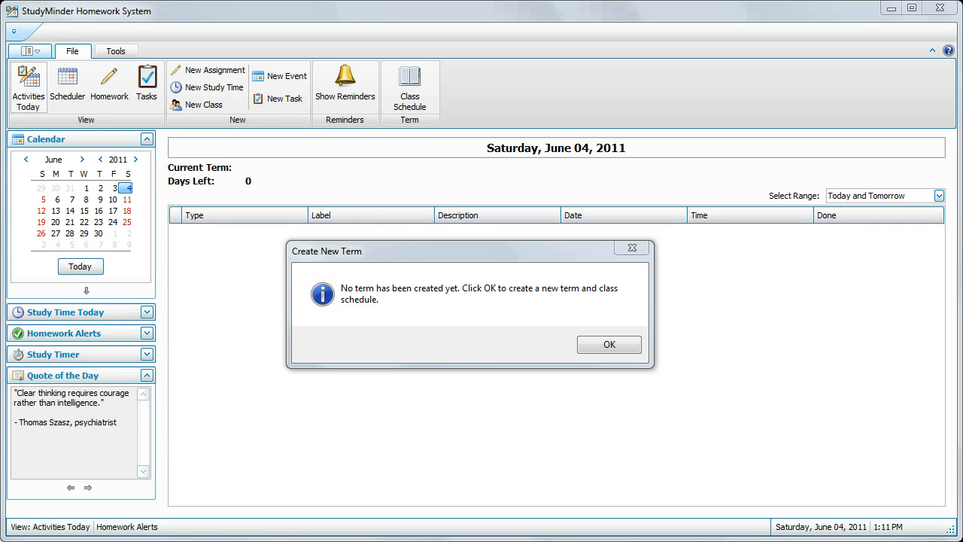
mouse_move(498, 325)
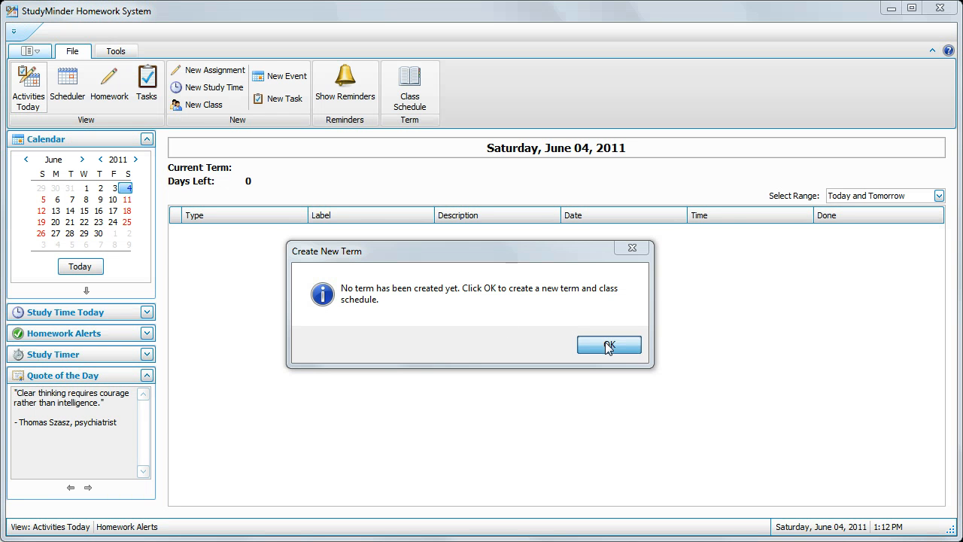
Confirm the Create New Term message and rename the term to 'Fall 2011'
left_click(609, 344)
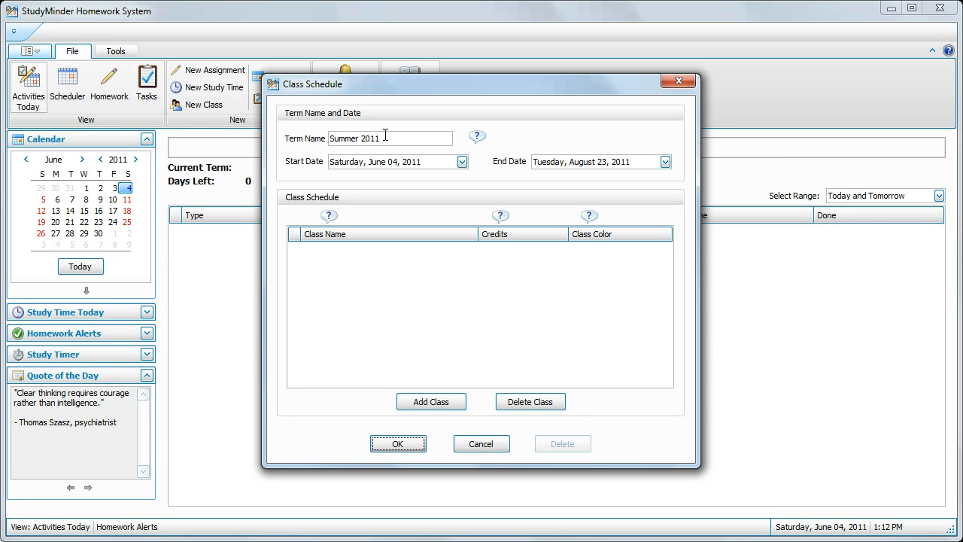
triple_click(390, 138)
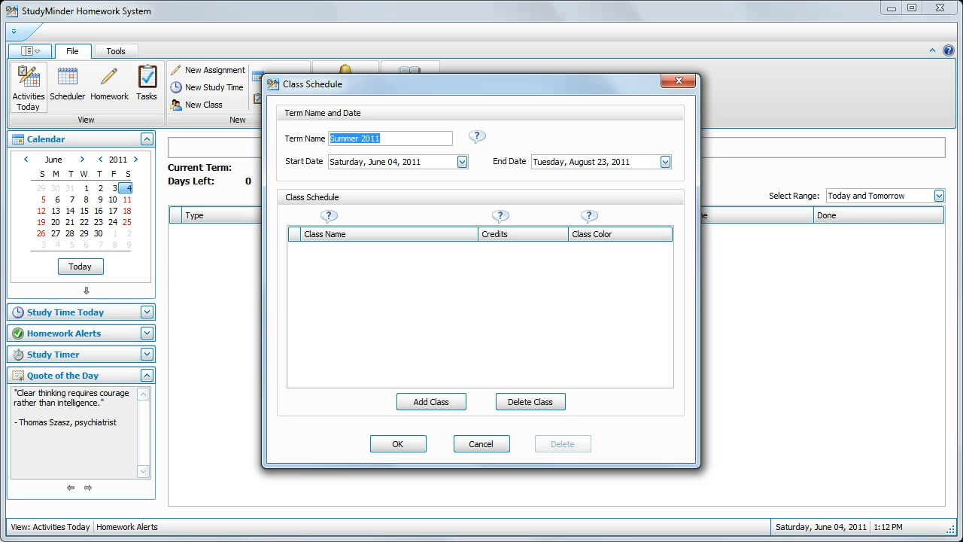
type("Fall 2")
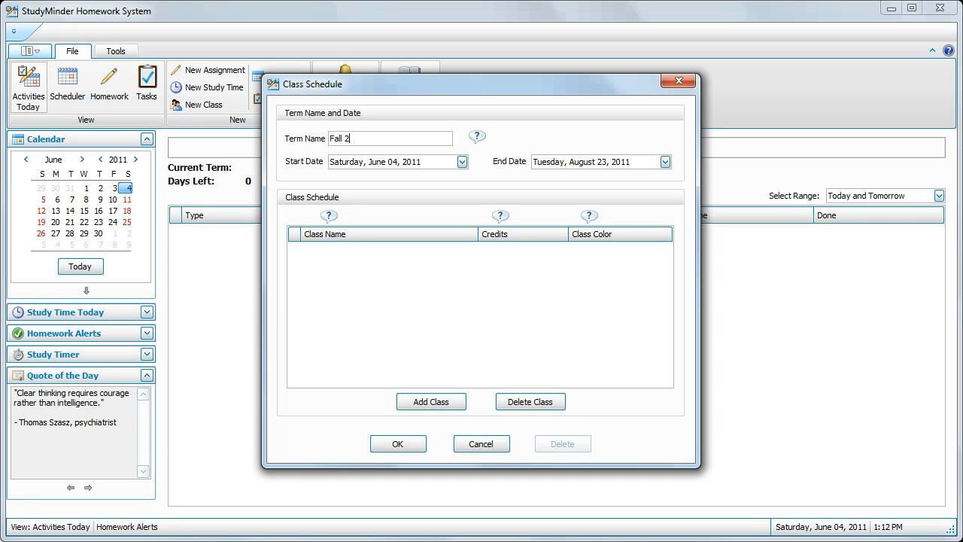
type("011")
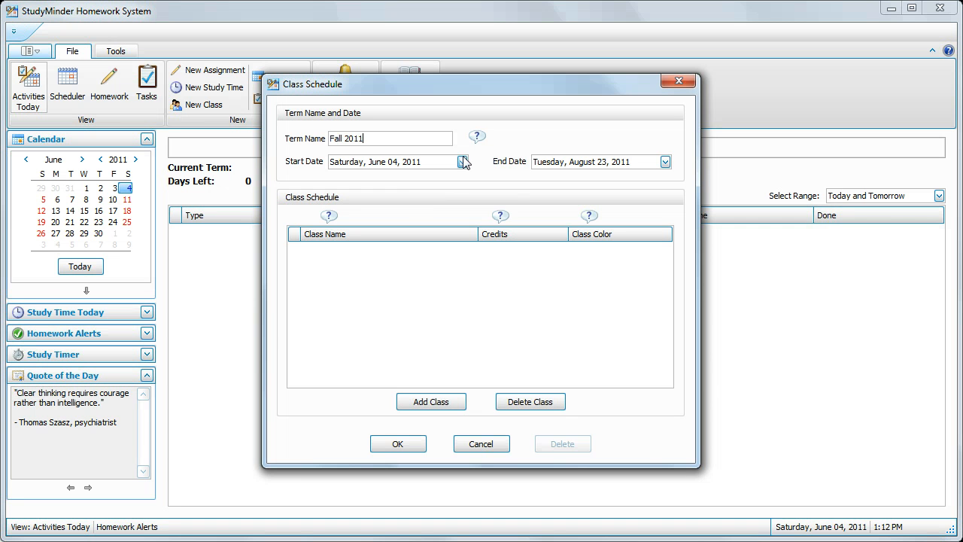
Set the term start date to August 24, 2011 and end date to October 31, 2011
left_click(462, 161)
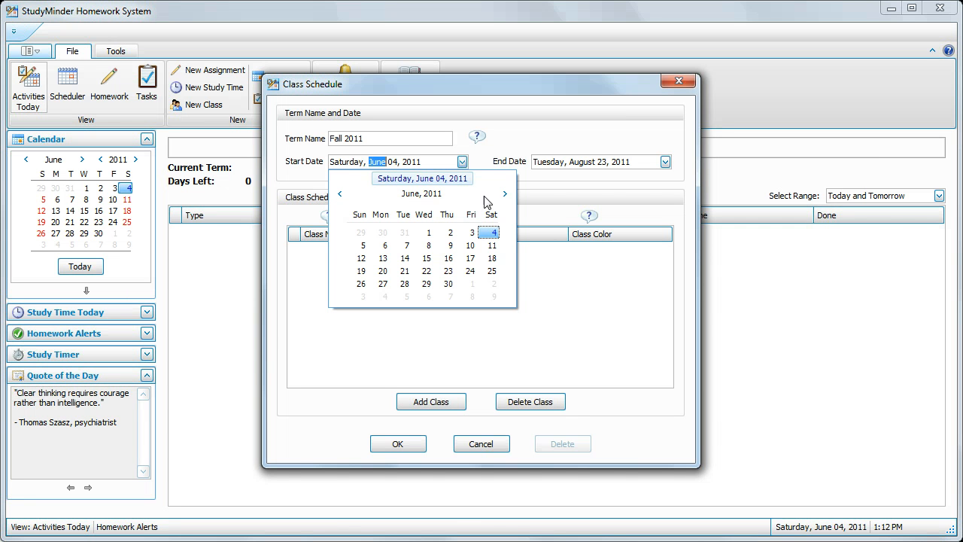
left_click(505, 194)
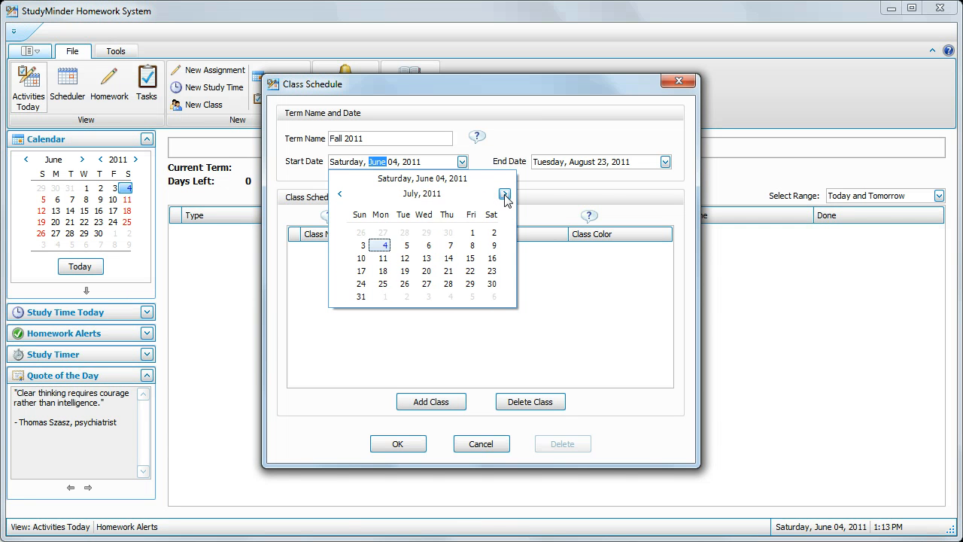
left_click(505, 193)
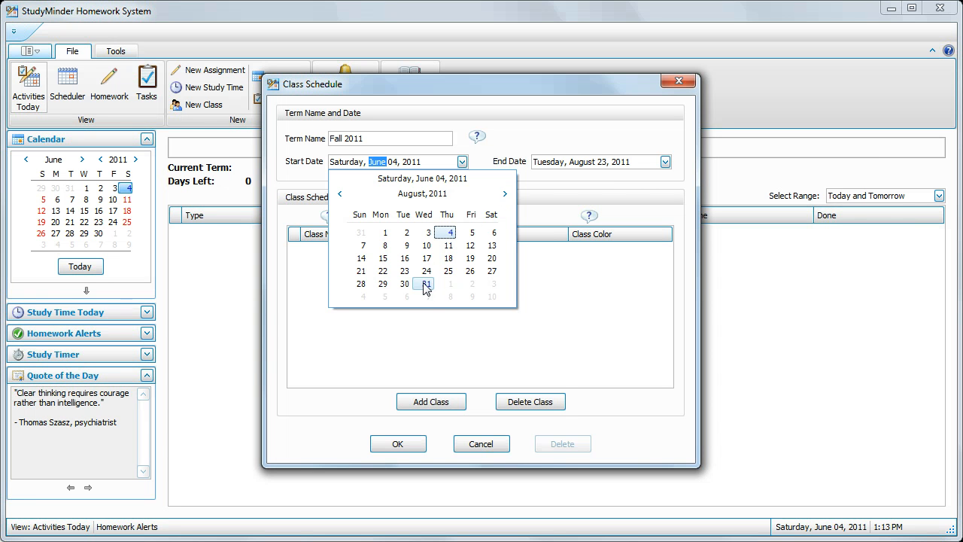
left_click(426, 284)
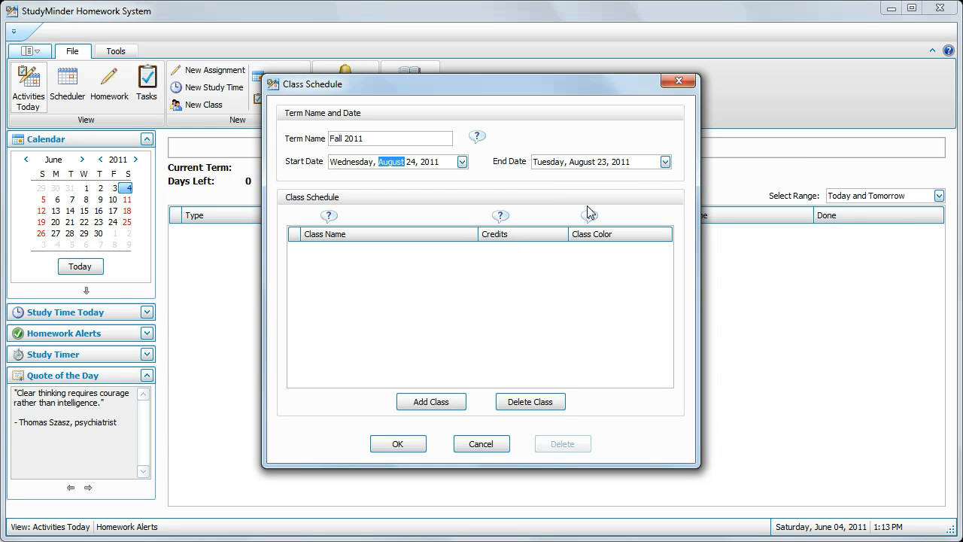
left_click(665, 162)
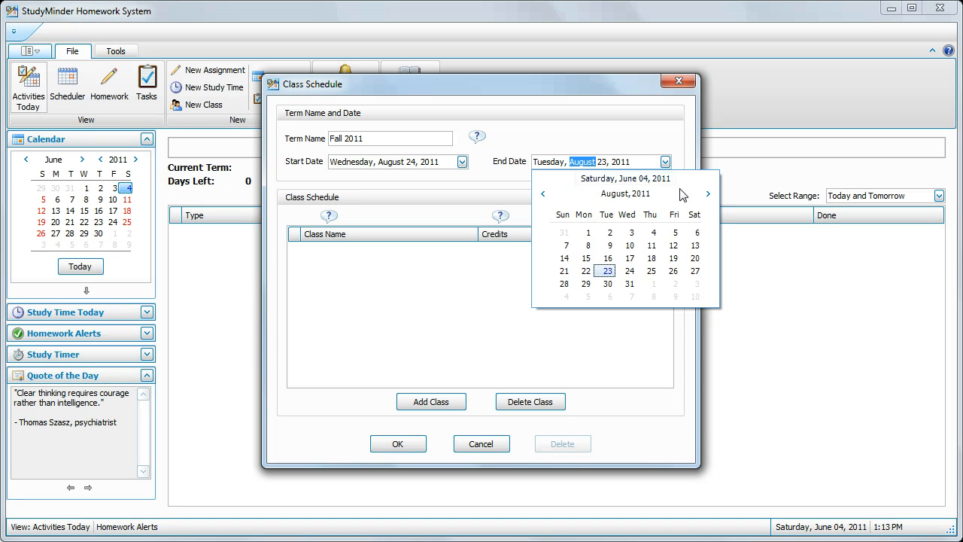
left_click(707, 194)
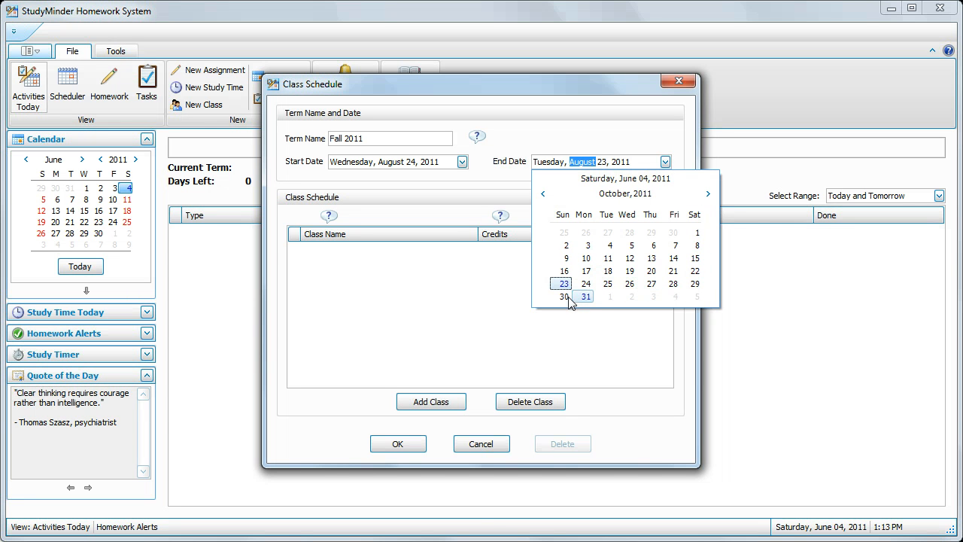
left_click(586, 296)
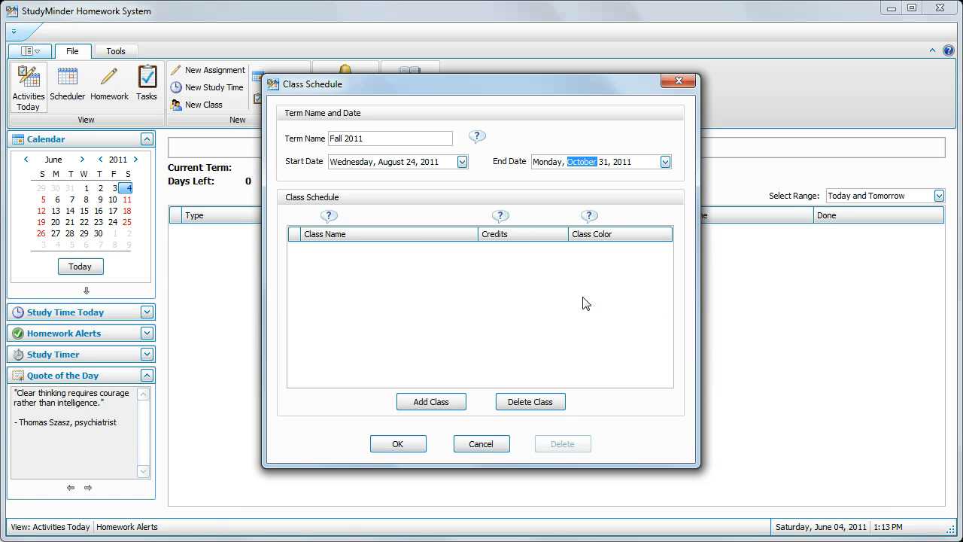
mouse_move(569, 307)
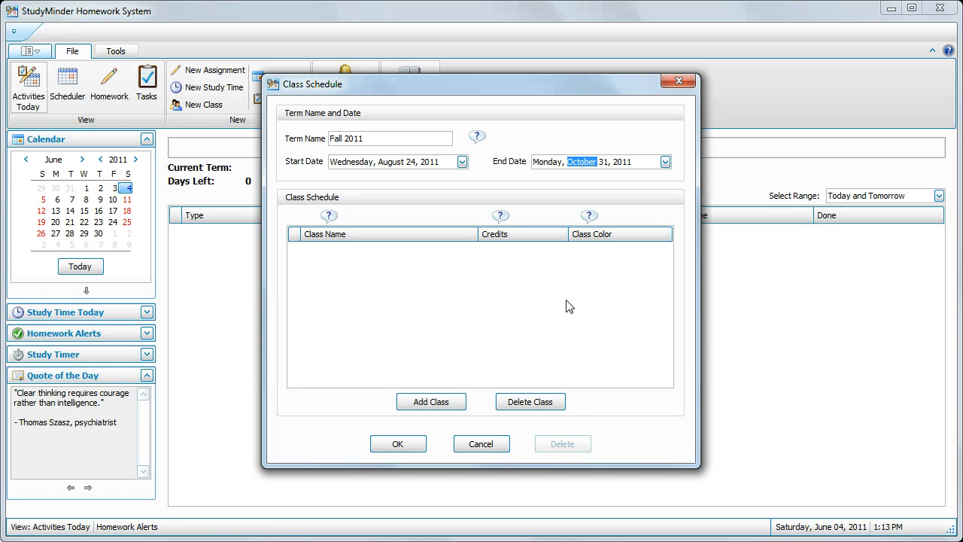
Add a new class row named English and give it 4 credits
left_click(431, 401)
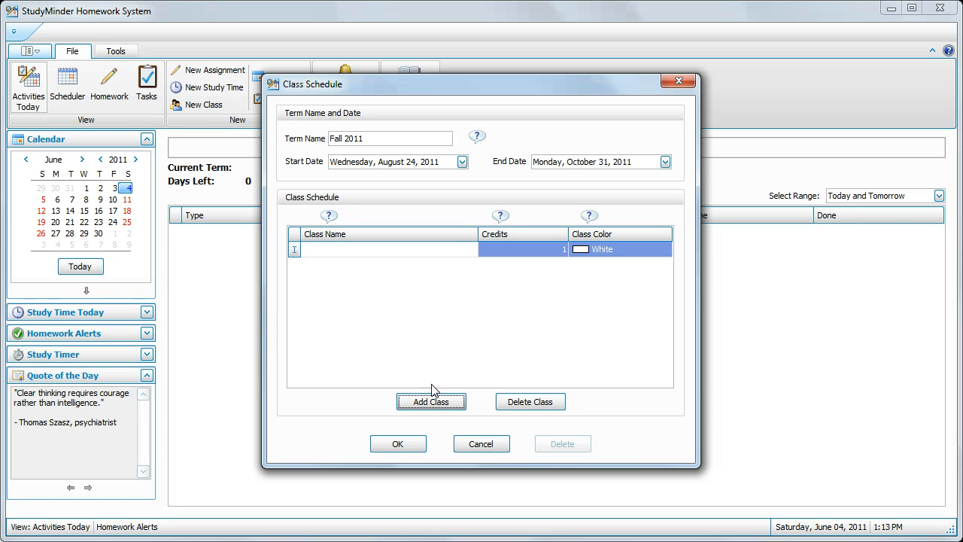
left_click(365, 249)
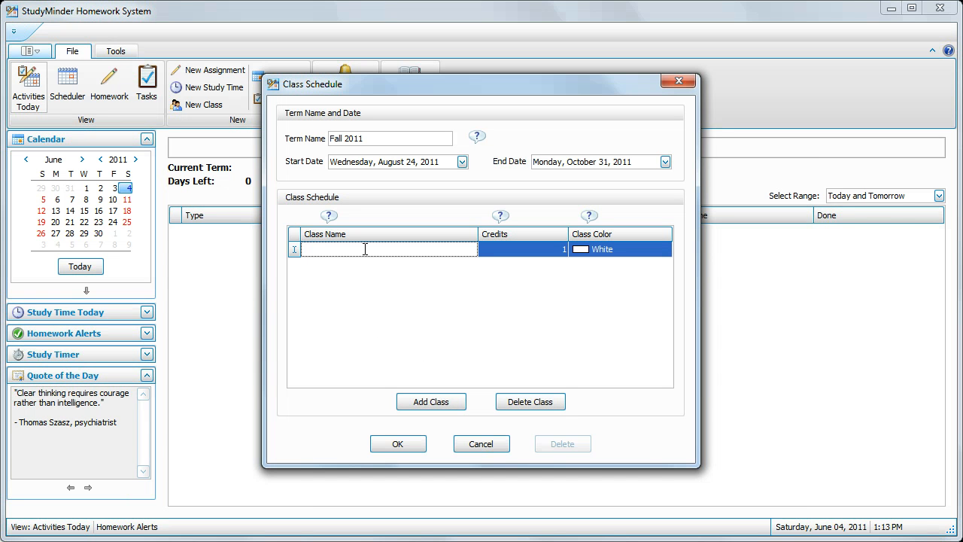
type("Eng")
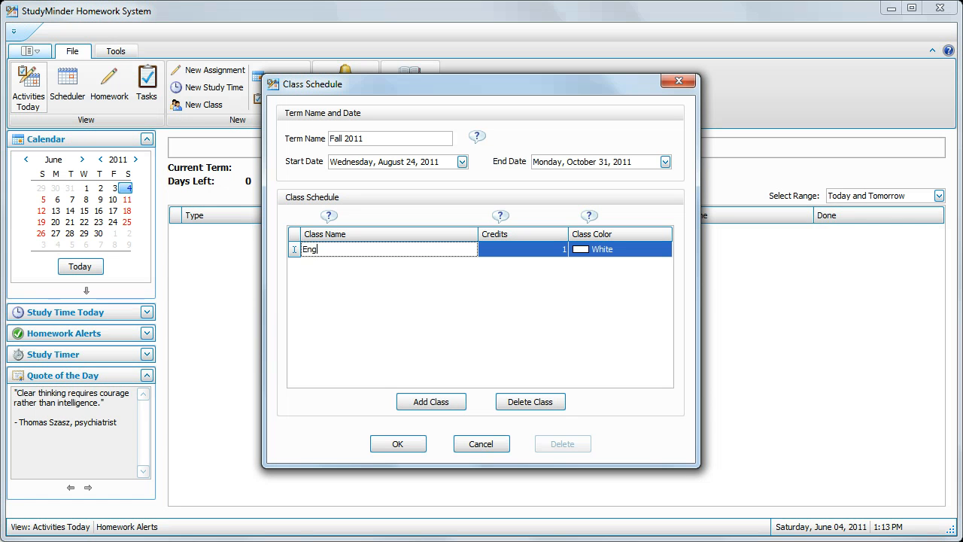
type("lish")
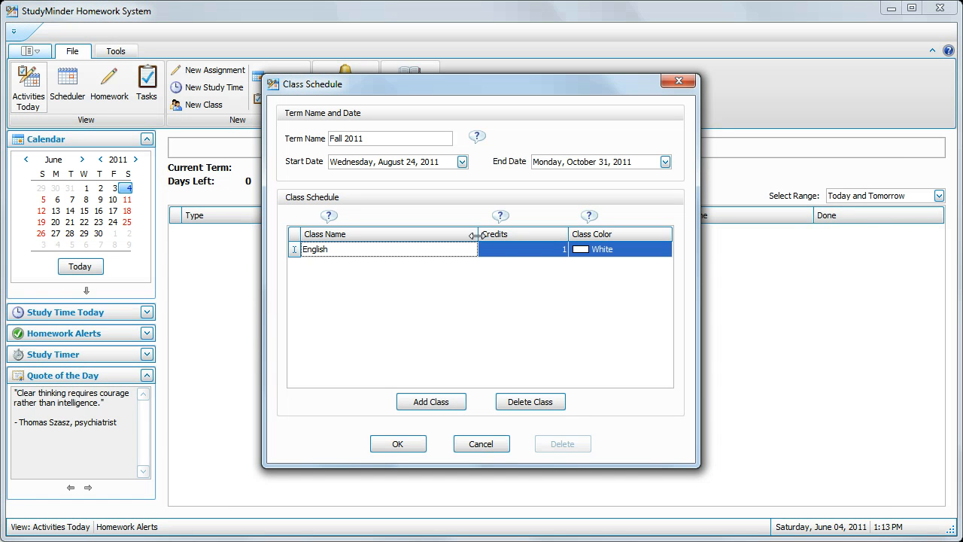
left_click(519, 249)
type("4")
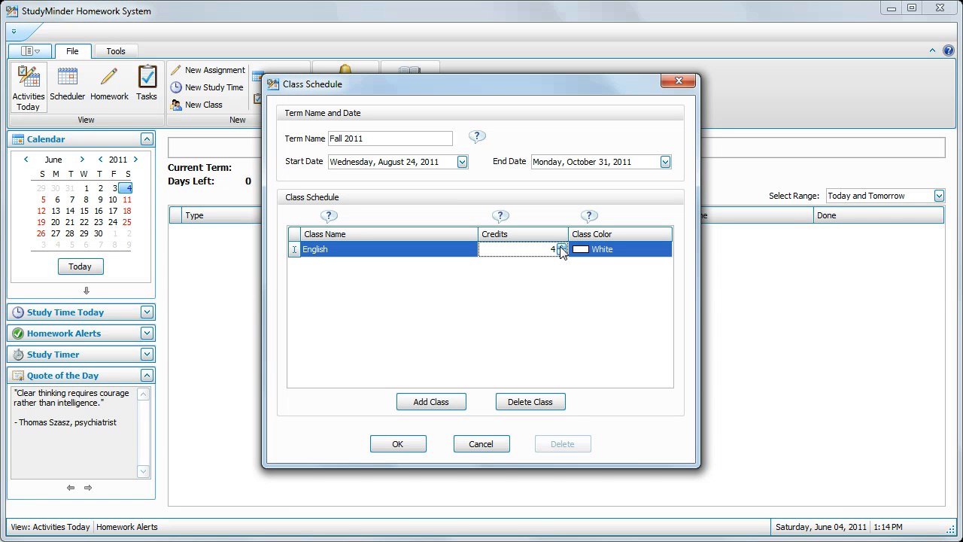
mouse_move(657, 268)
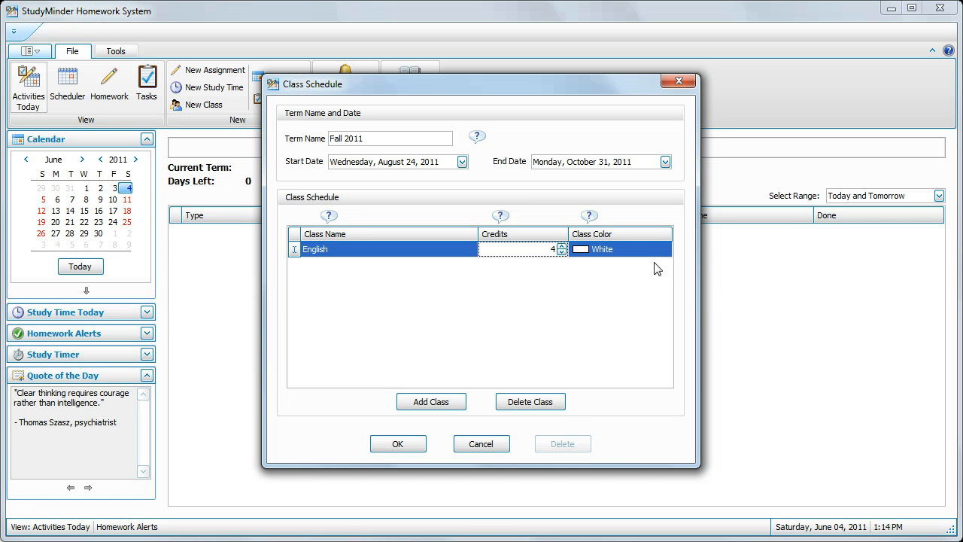
Choose SandyBrown from the Web colour list for the English class
left_click(663, 249)
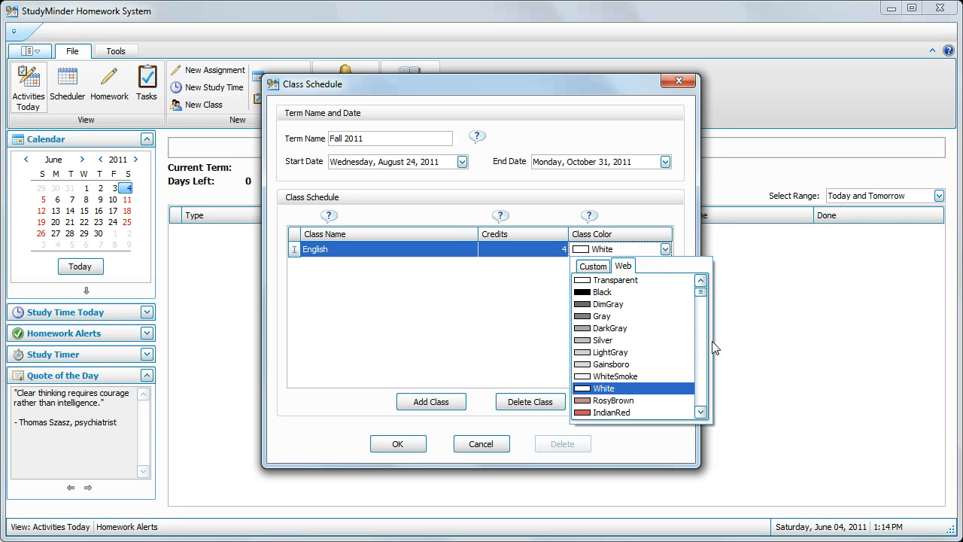
scroll("down", 3)
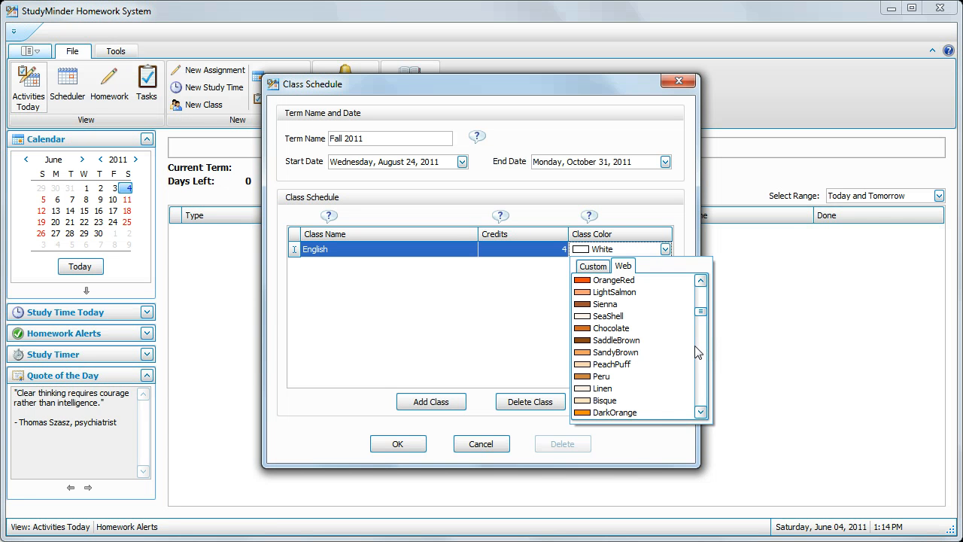
mouse_move(618, 355)
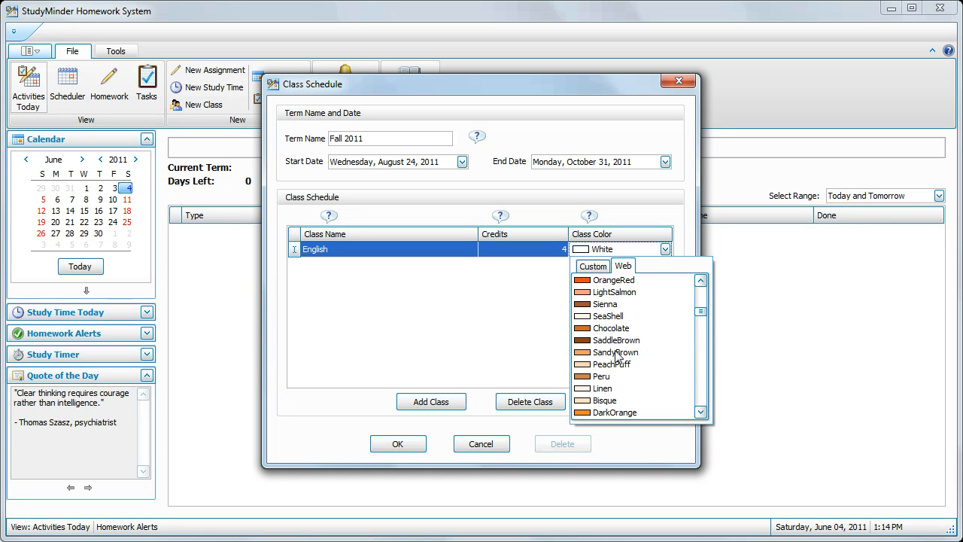
left_click(614, 352)
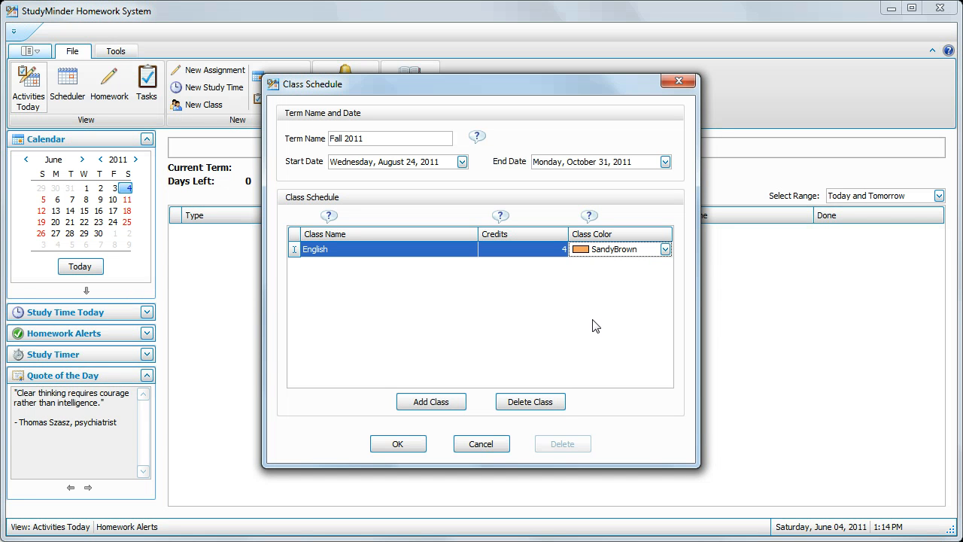
mouse_move(432, 389)
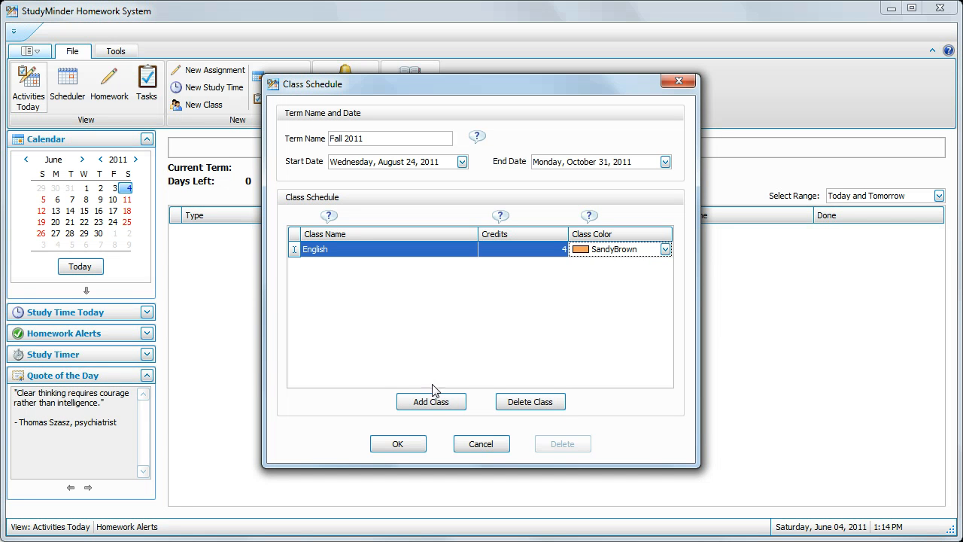
Add a Math class coloured Salmon
left_click(431, 401)
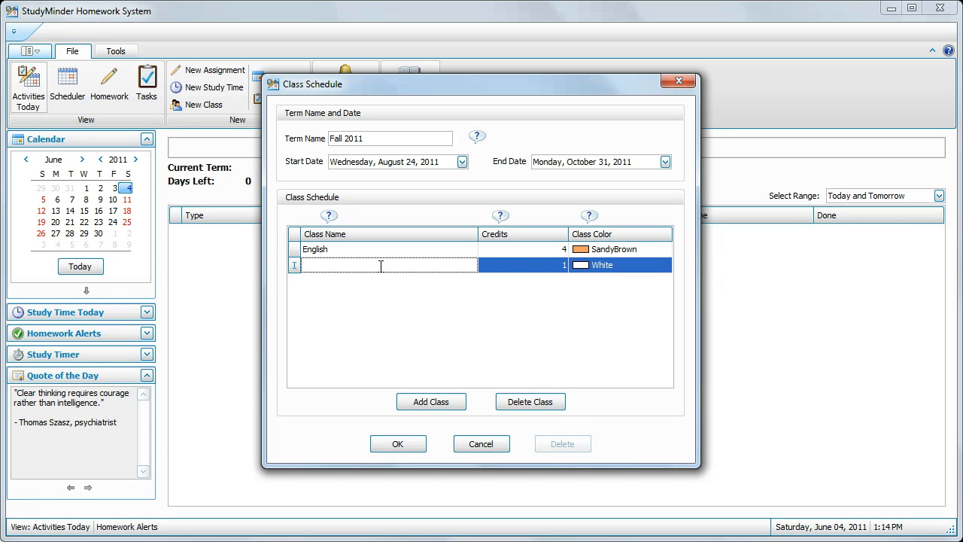
type("Math")
left_click(523, 265)
type("3")
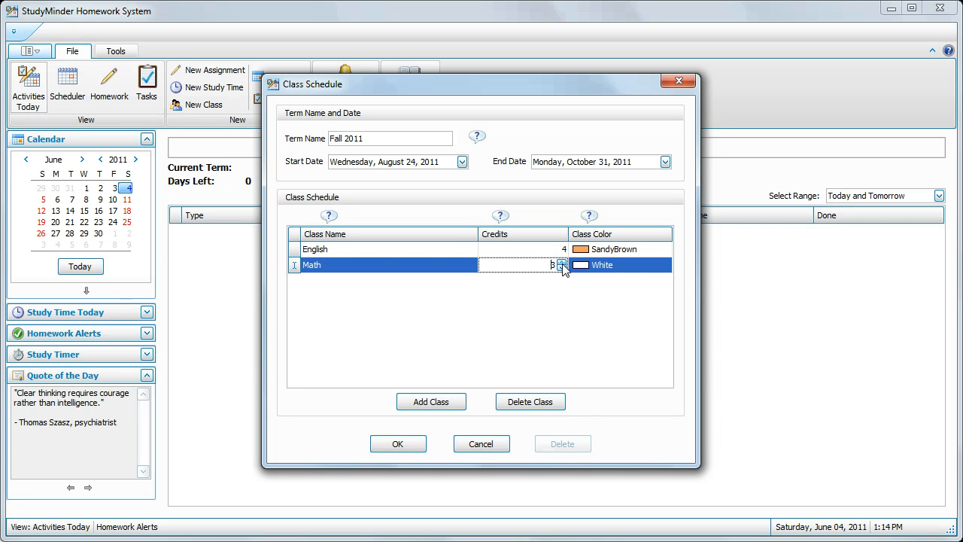
left_click(665, 264)
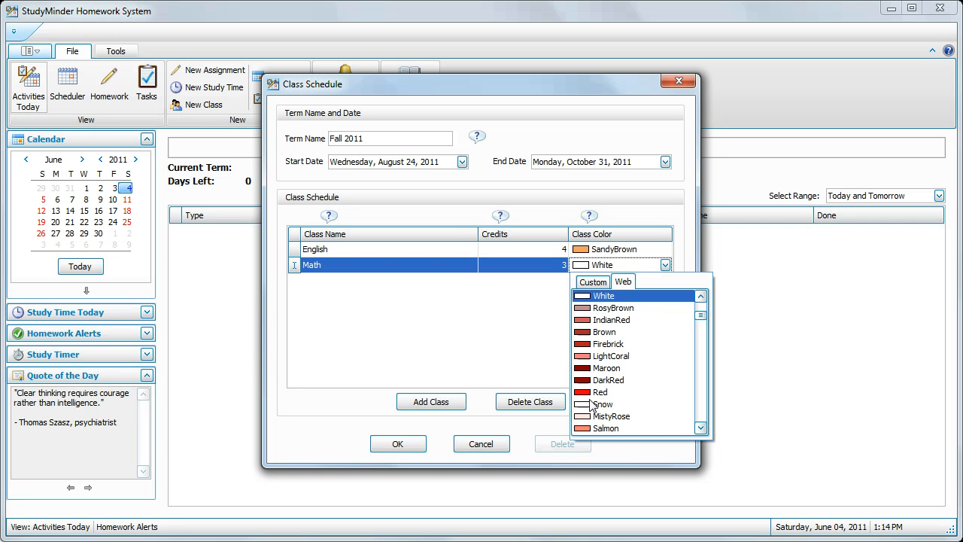
left_click(607, 429)
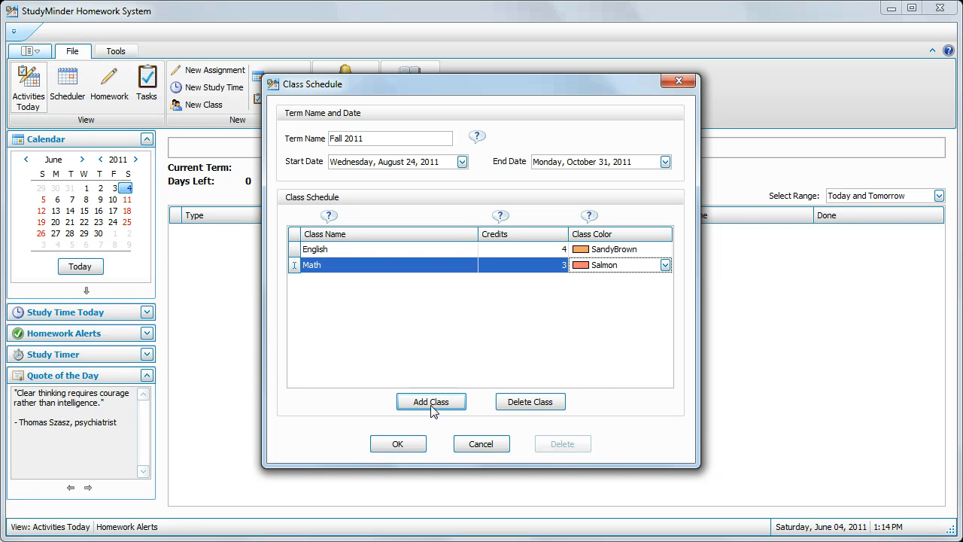
Add a Science class with 5 credits and a LightBlue colour
left_click(431, 401)
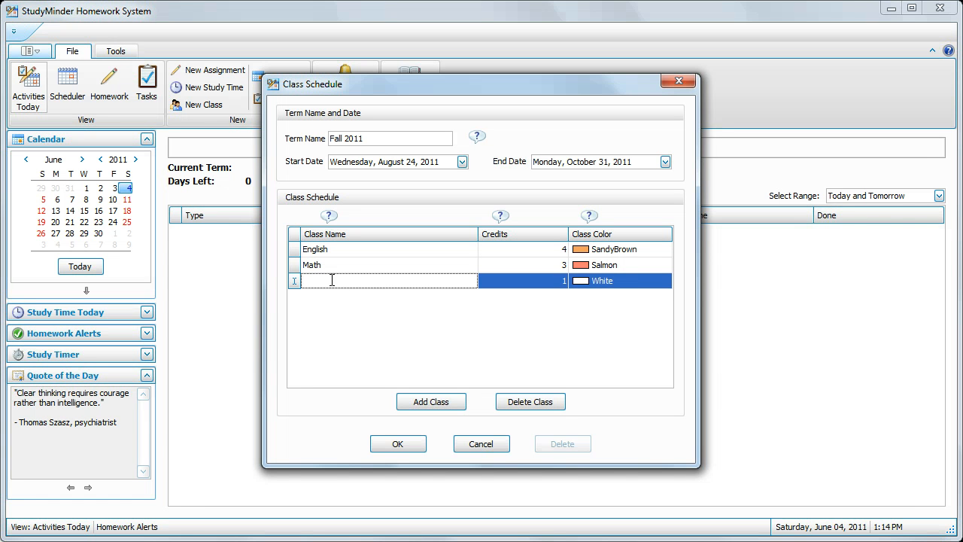
type("Sch")
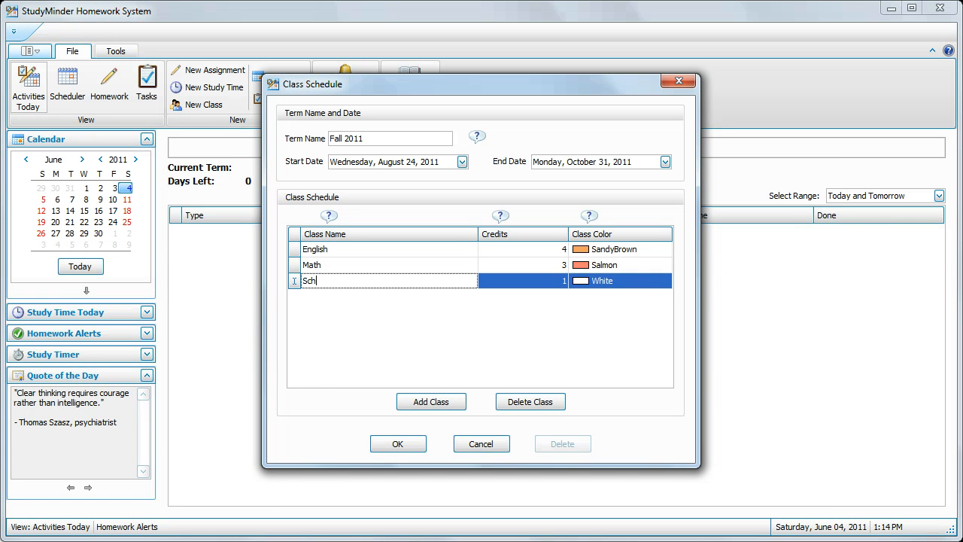
type("ience")
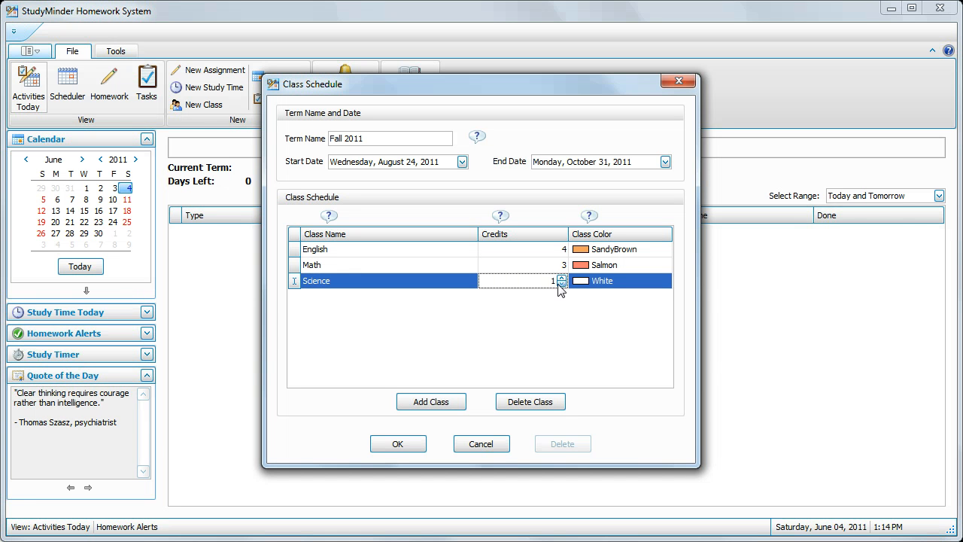
left_click(561, 278)
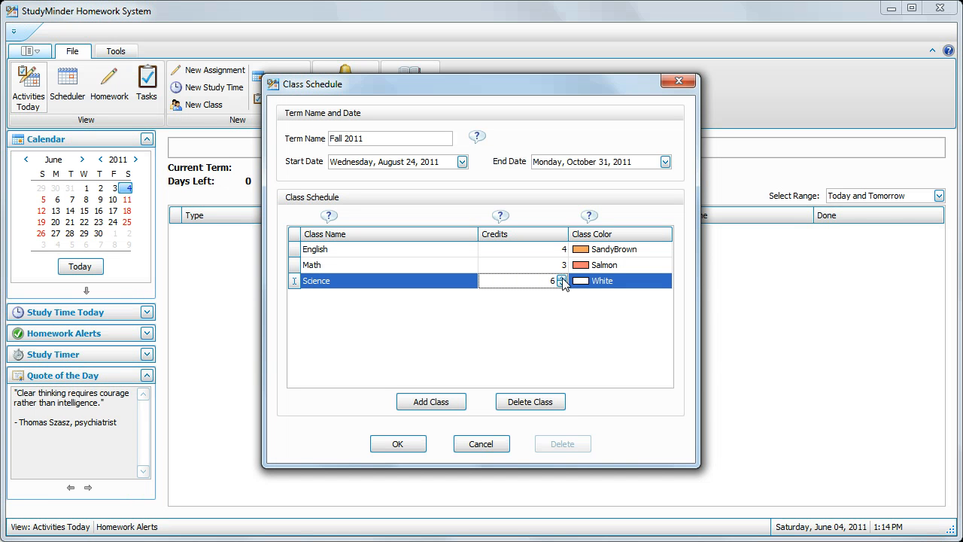
left_click(664, 280)
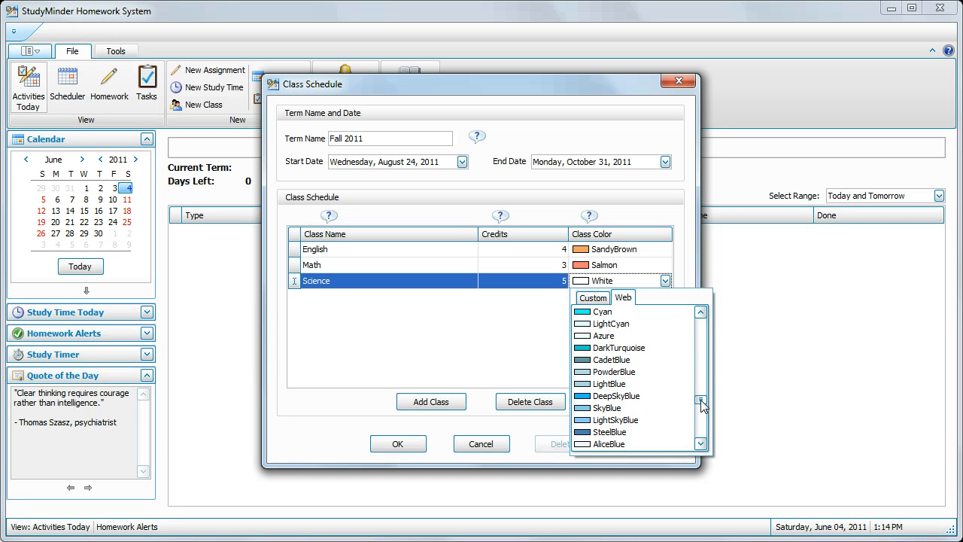
left_click(609, 384)
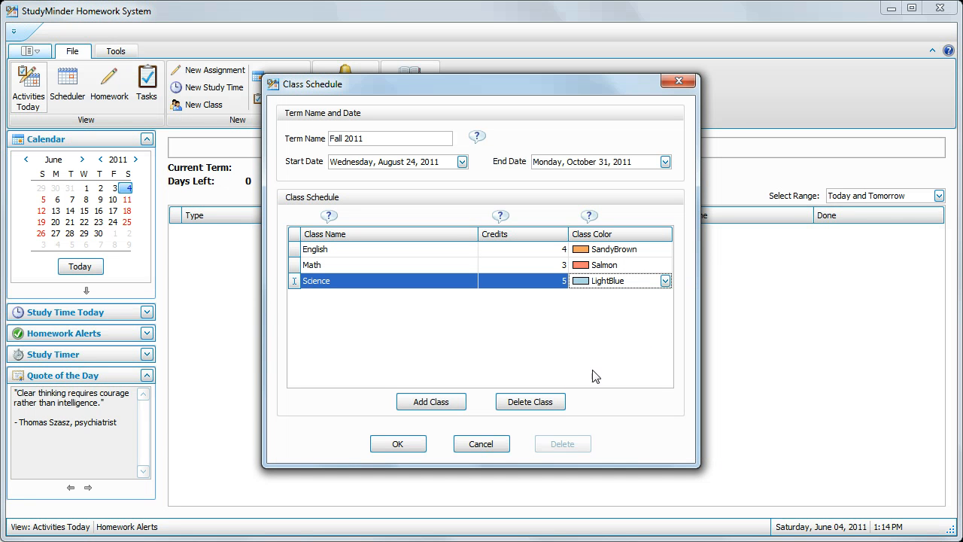
mouse_move(580, 367)
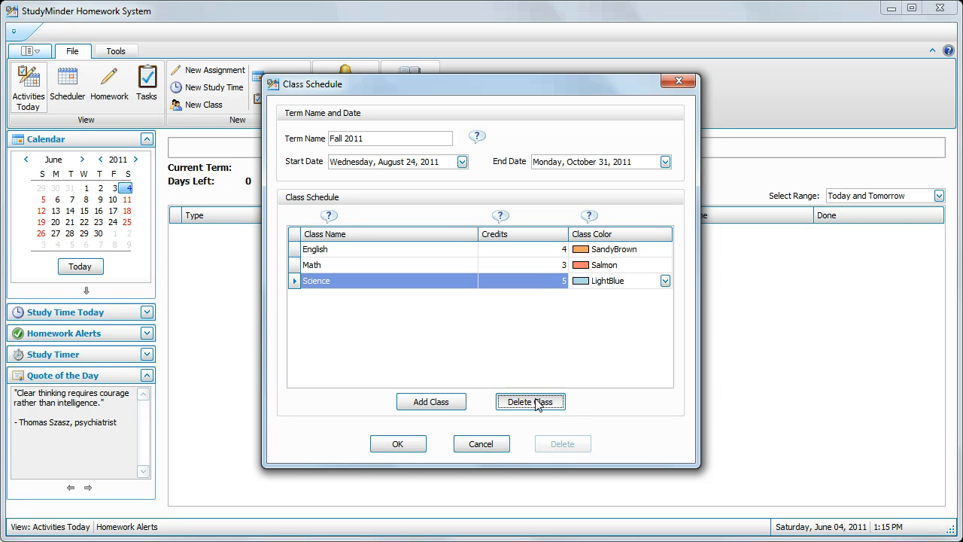
Delete Science, then re-add Science with 4 credits and ForestGreen colour
left_click(530, 401)
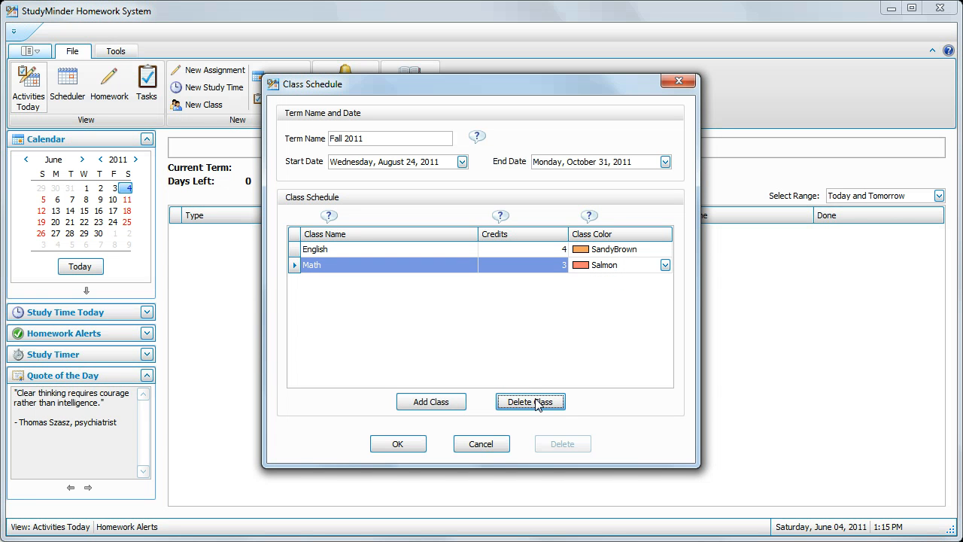
mouse_move(431, 401)
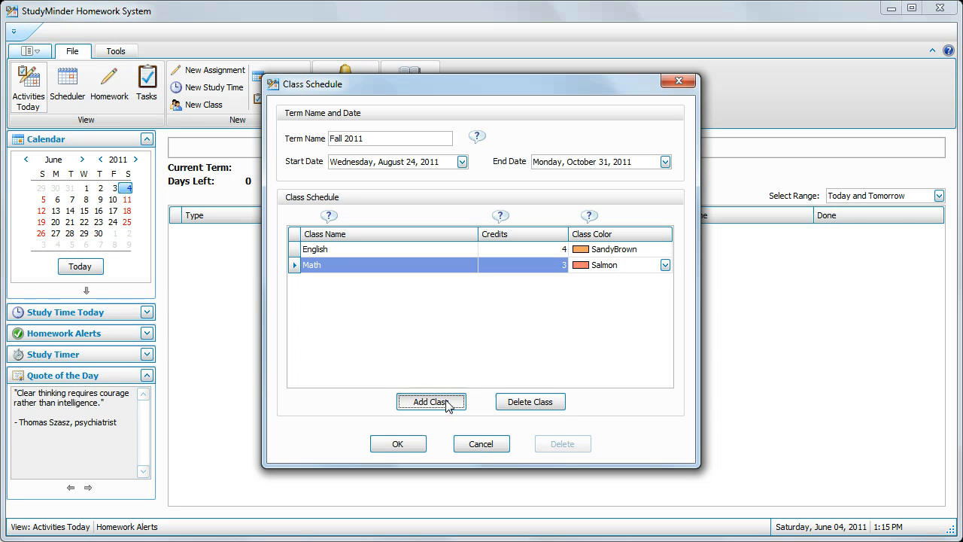
left_click(431, 400)
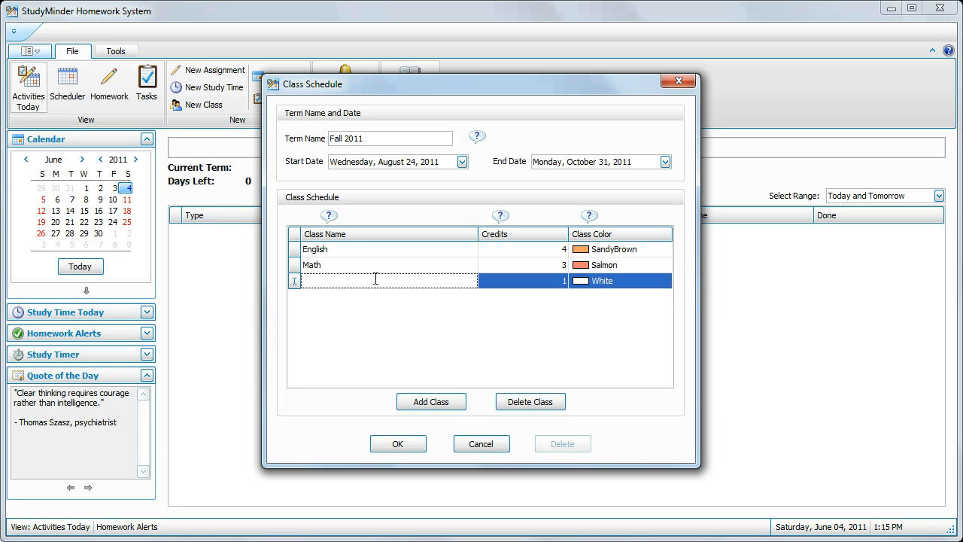
type("Scienc")
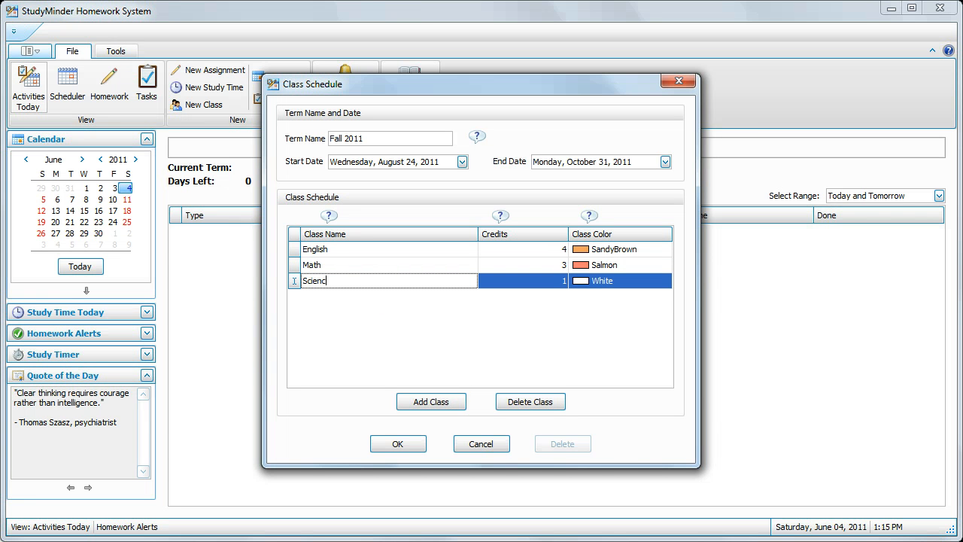
type("e")
left_click(523, 281)
type("4")
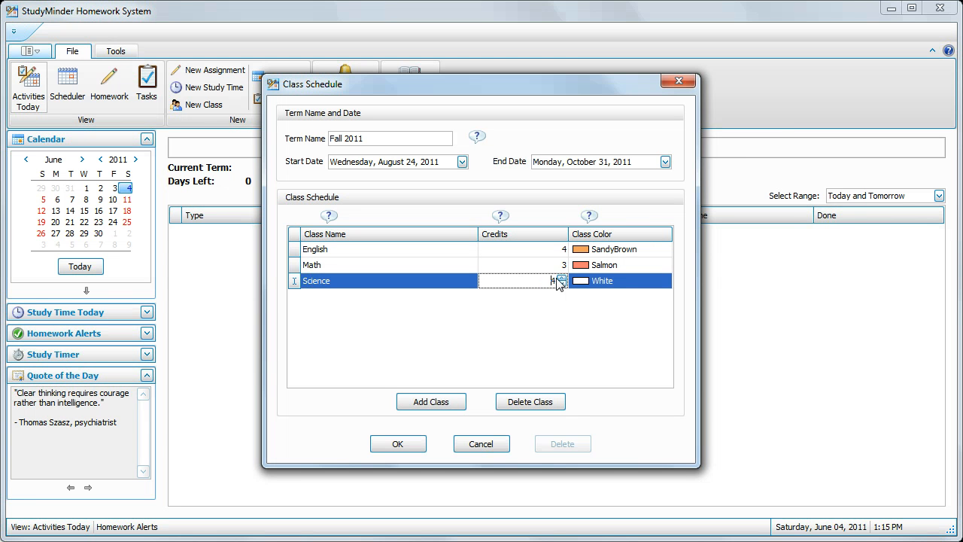
left_click(663, 281)
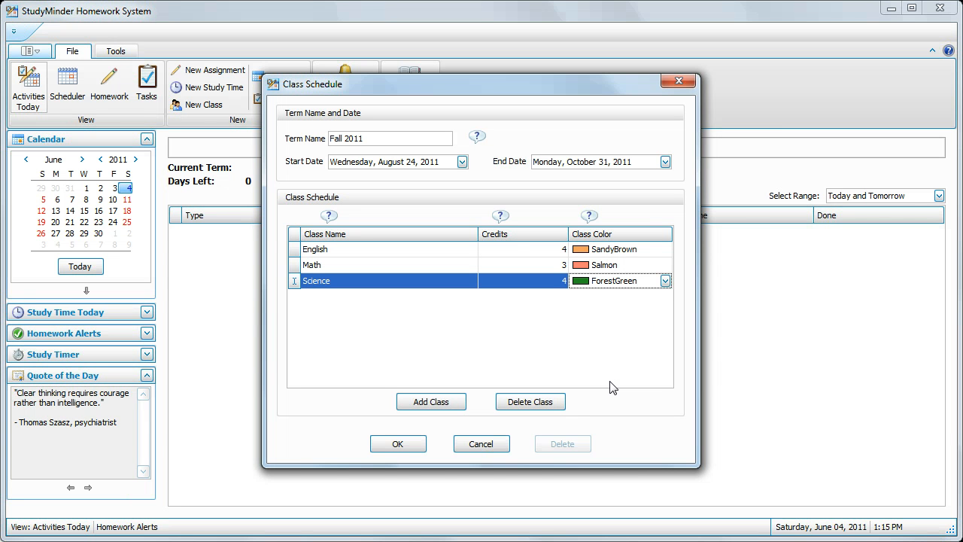
mouse_move(607, 387)
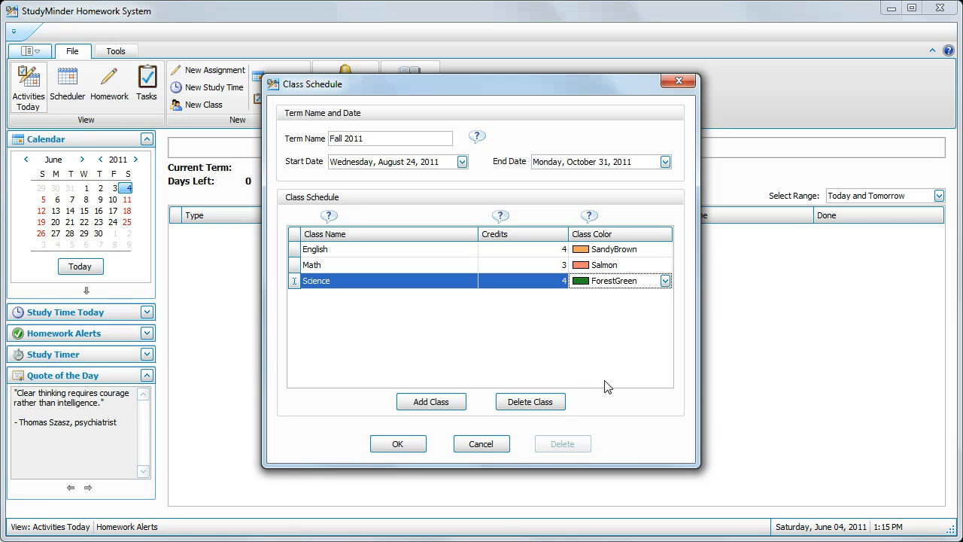
Save the schedule, reopen it via Edit This Term's Class Schedule, and select Science
left_click(398, 441)
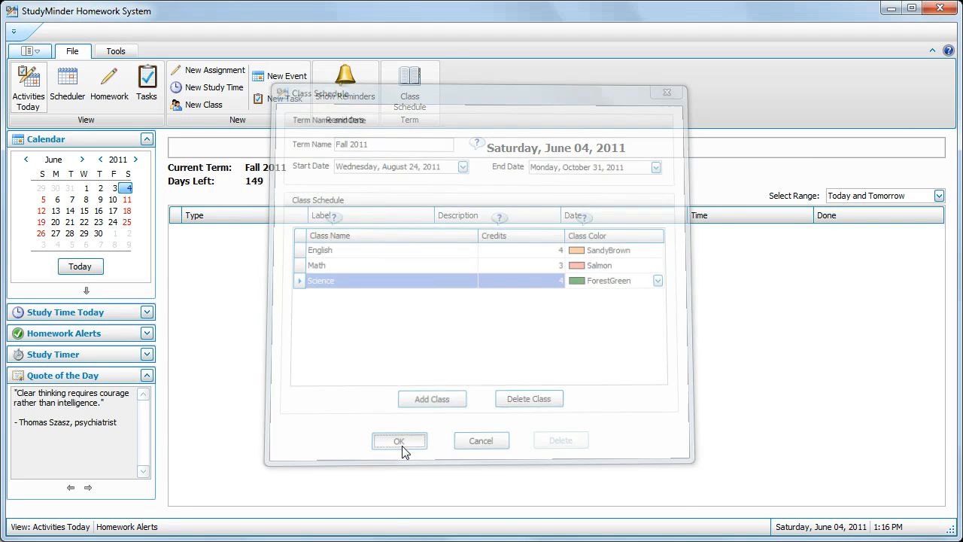
left_click(399, 440)
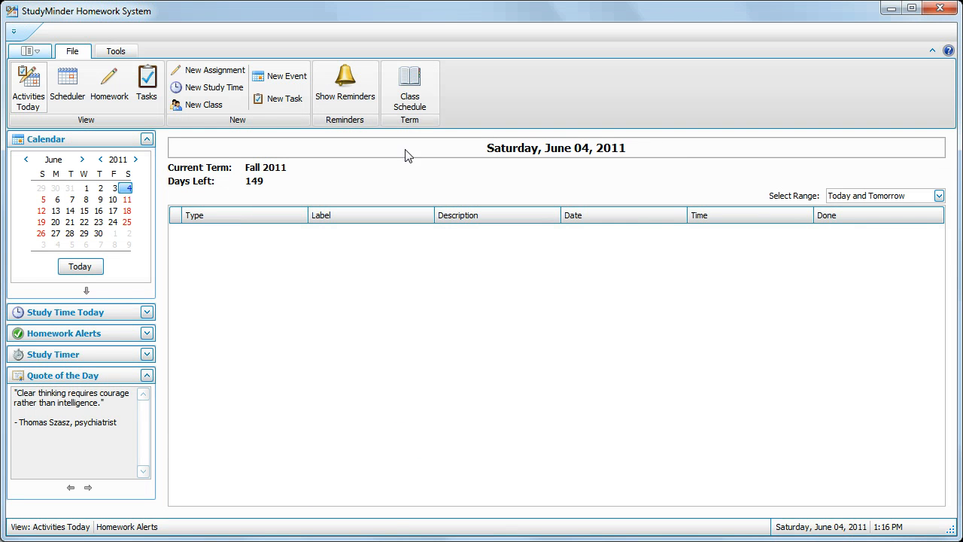
left_click(409, 83)
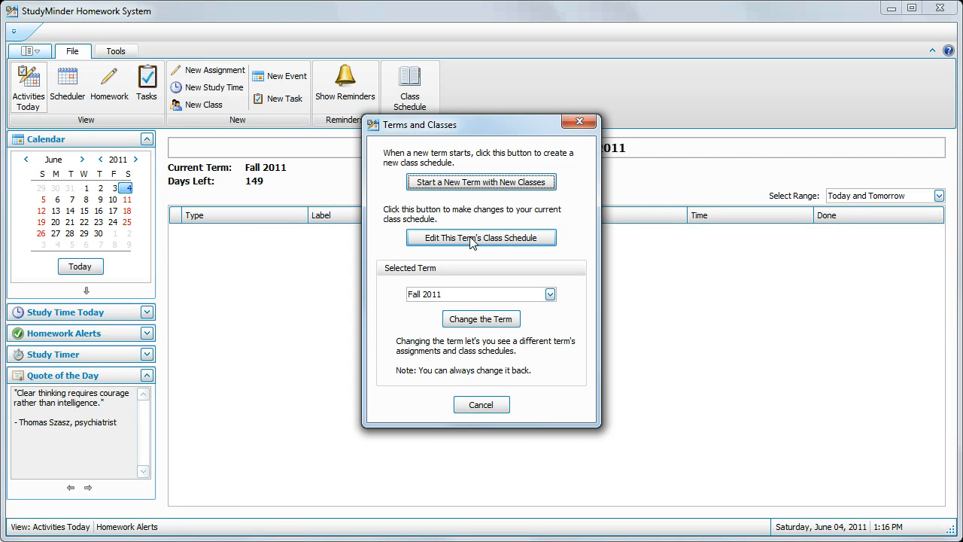
left_click(480, 237)
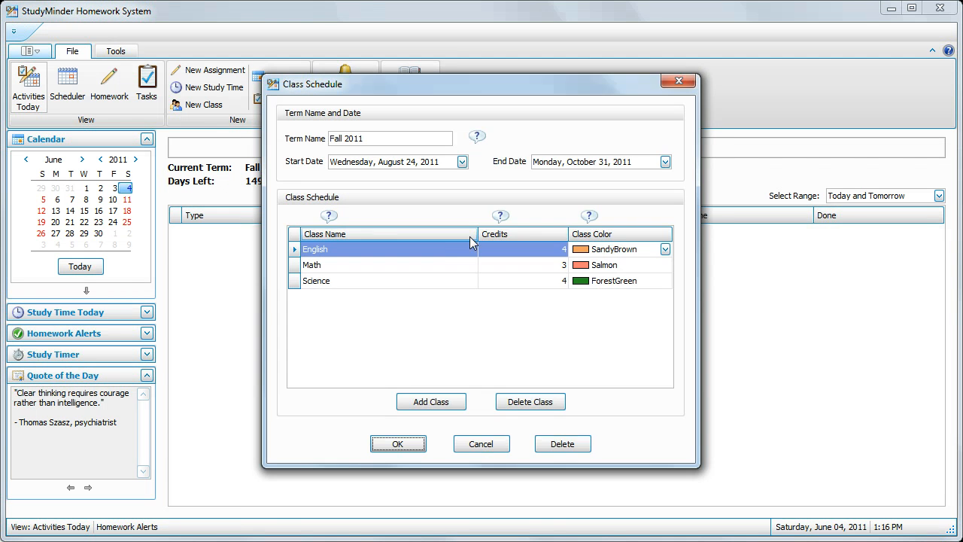
left_click(315, 281)
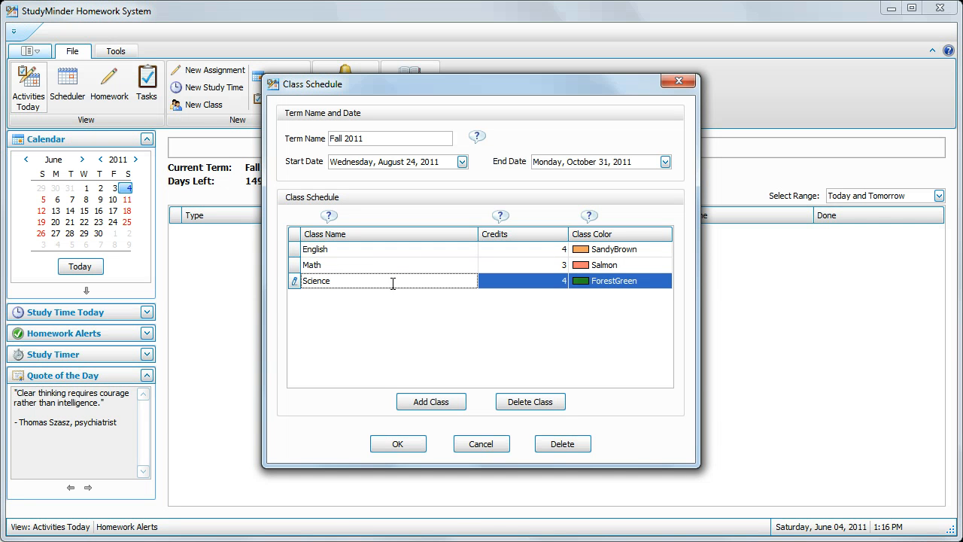
Decline deleting Science with No, then close the Class Schedule dialog
left_click(529, 401)
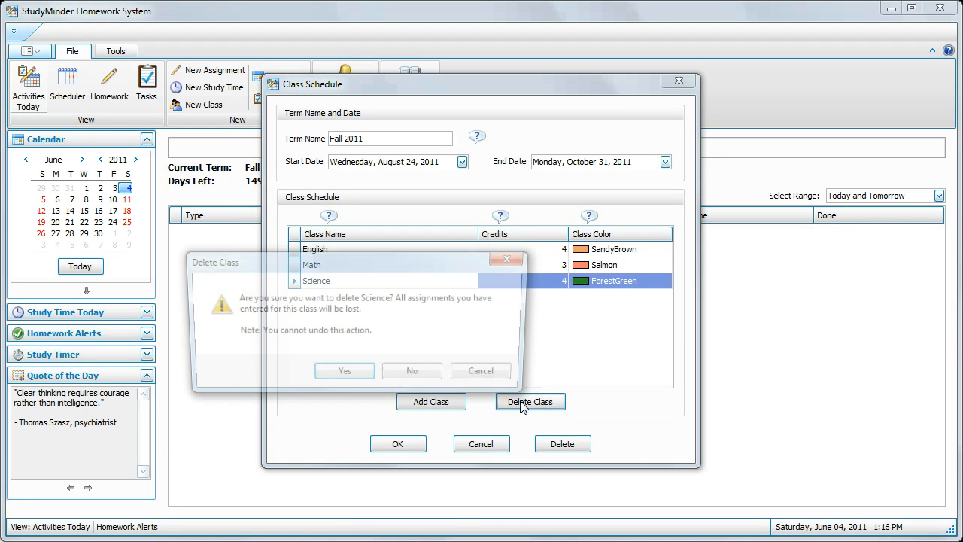
left_click(531, 401)
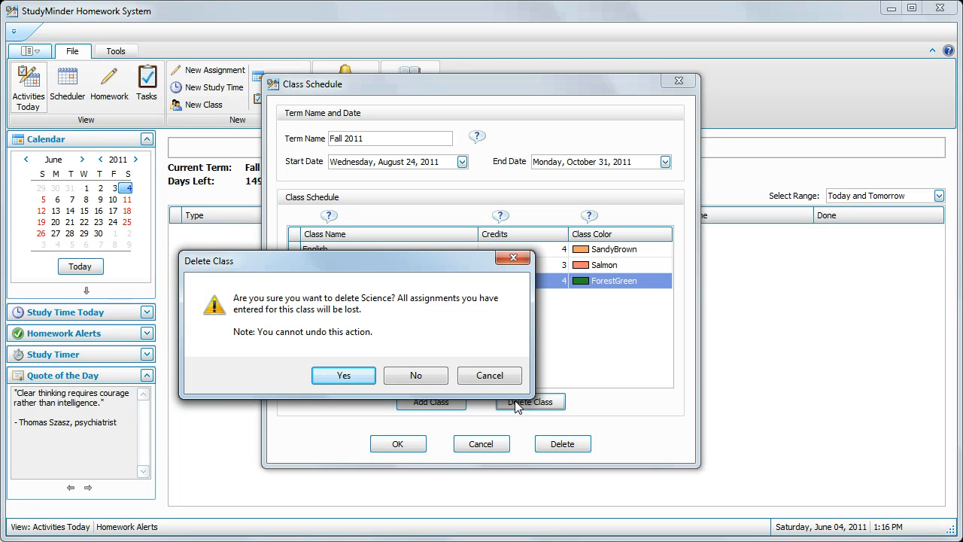
mouse_move(495, 415)
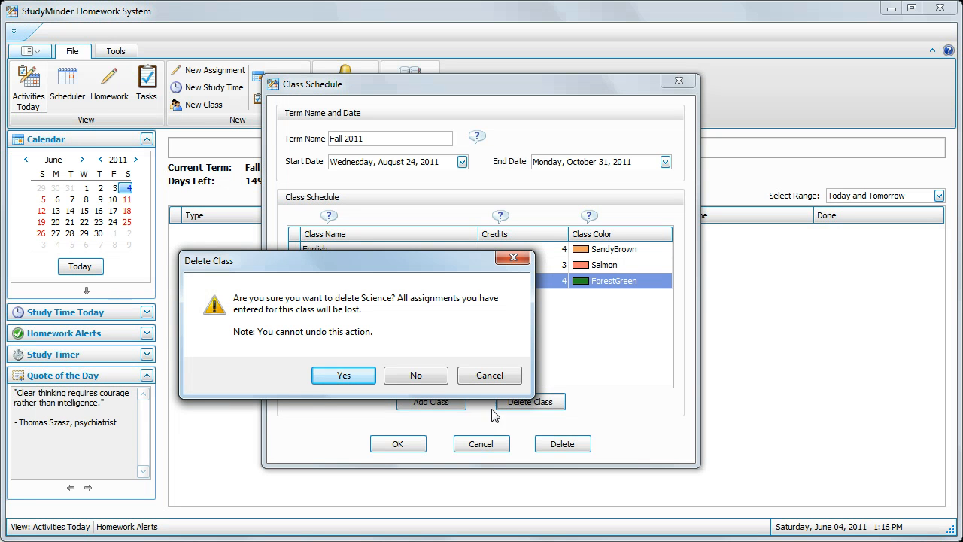
mouse_move(416, 376)
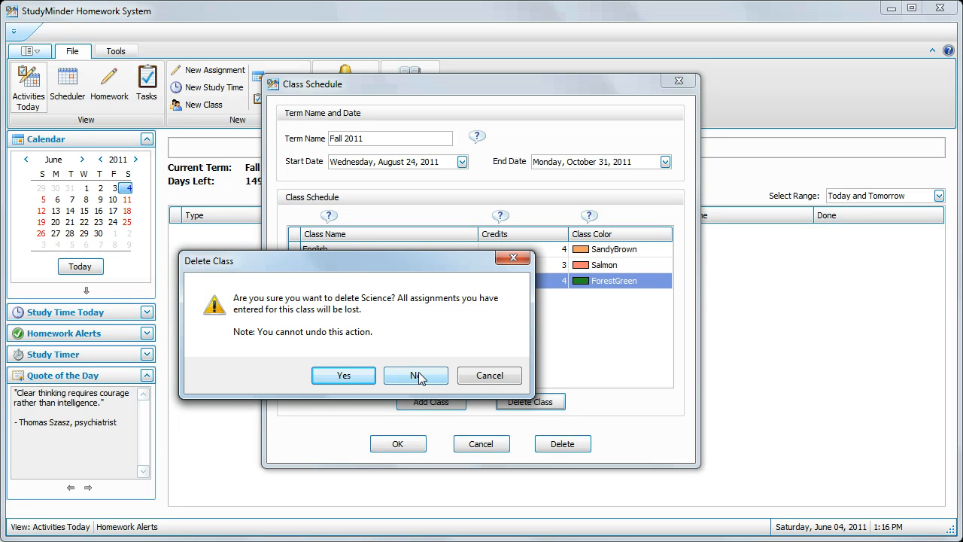
left_click(416, 374)
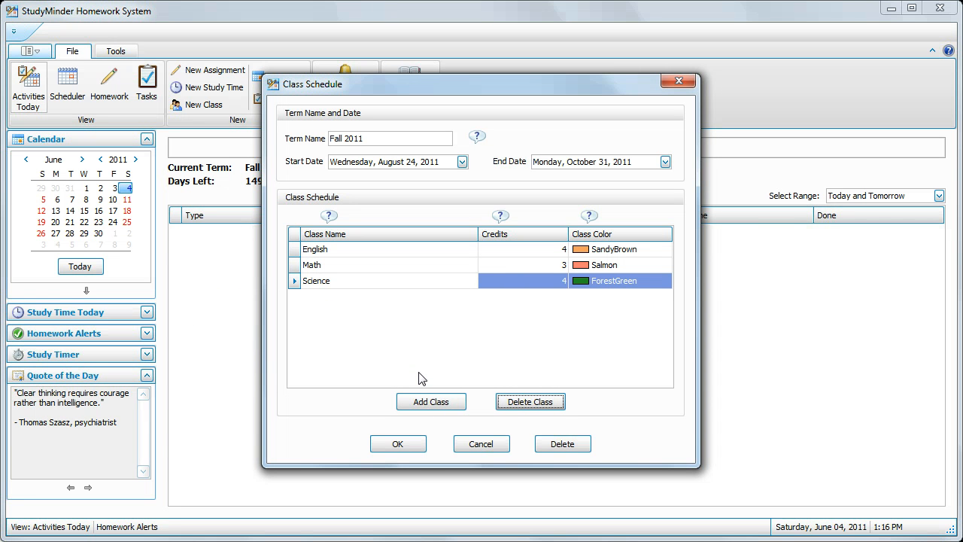
mouse_move(412, 391)
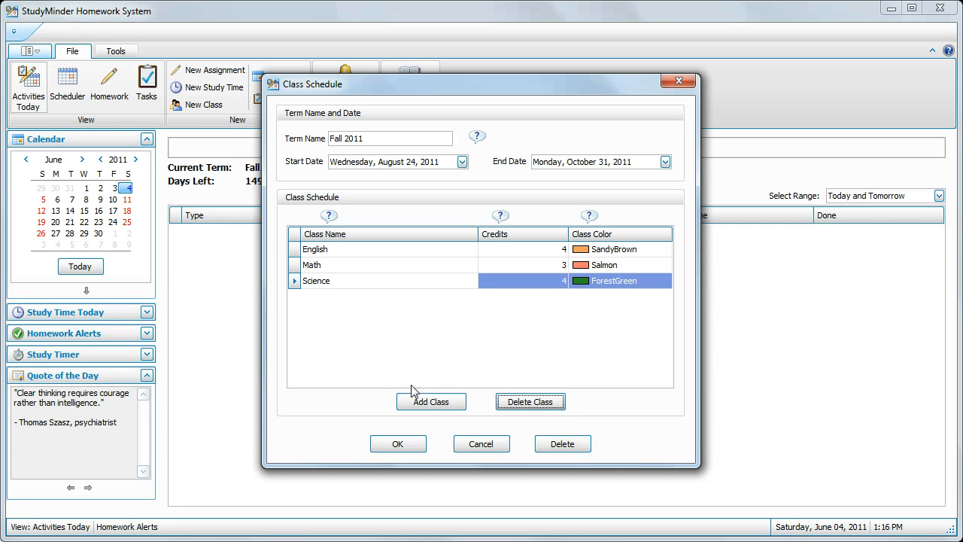
left_click(397, 443)
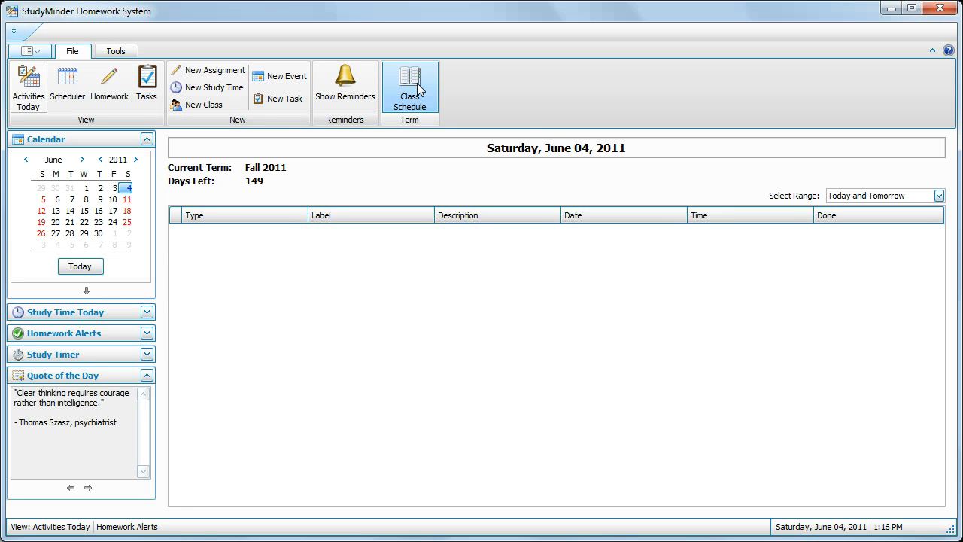
Pick Fall 2011 in the Selected Term dropdown and apply Change the Term
left_click(410, 87)
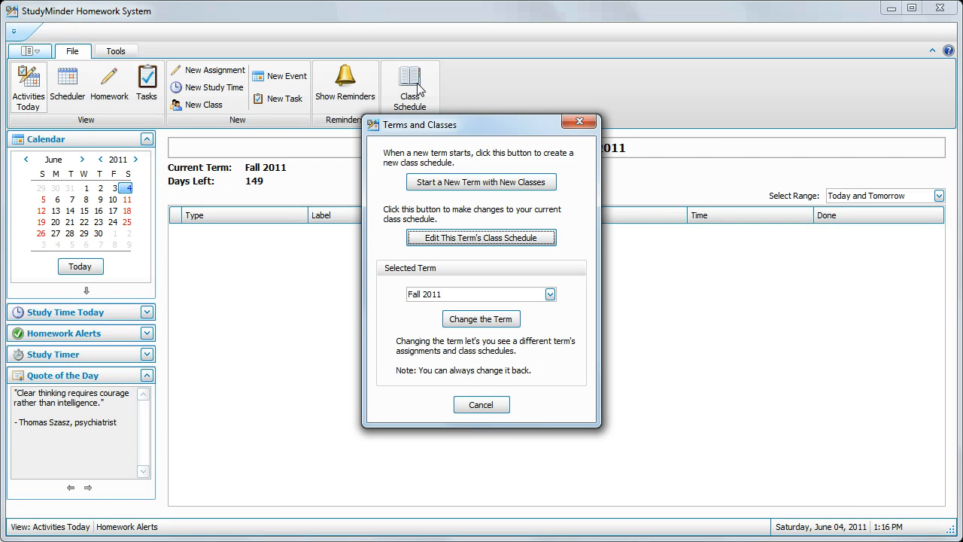
mouse_move(392, 330)
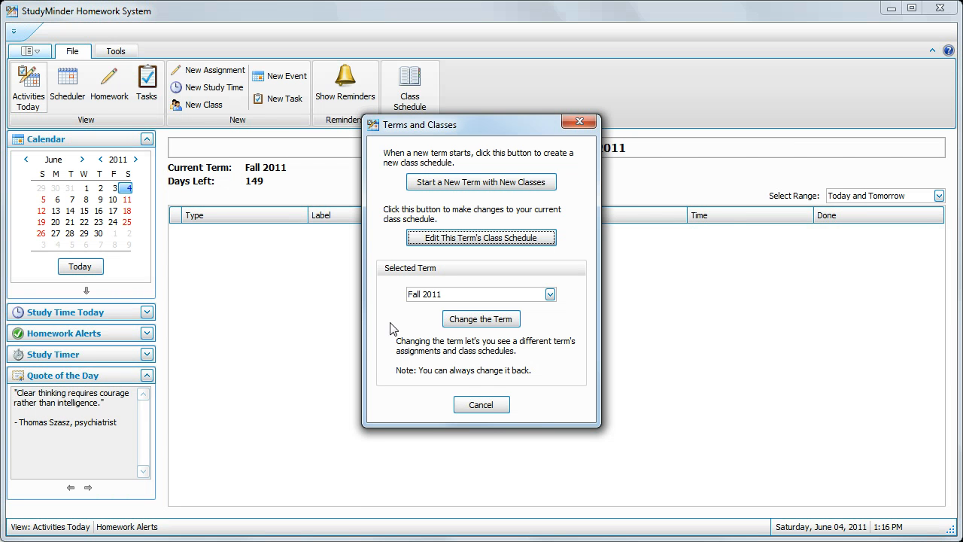
left_click(549, 295)
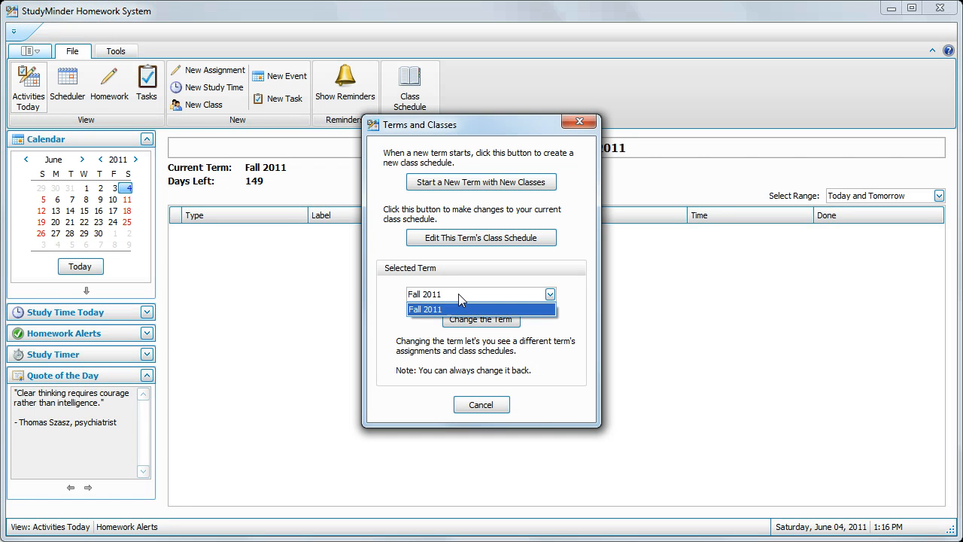
left_click(427, 309)
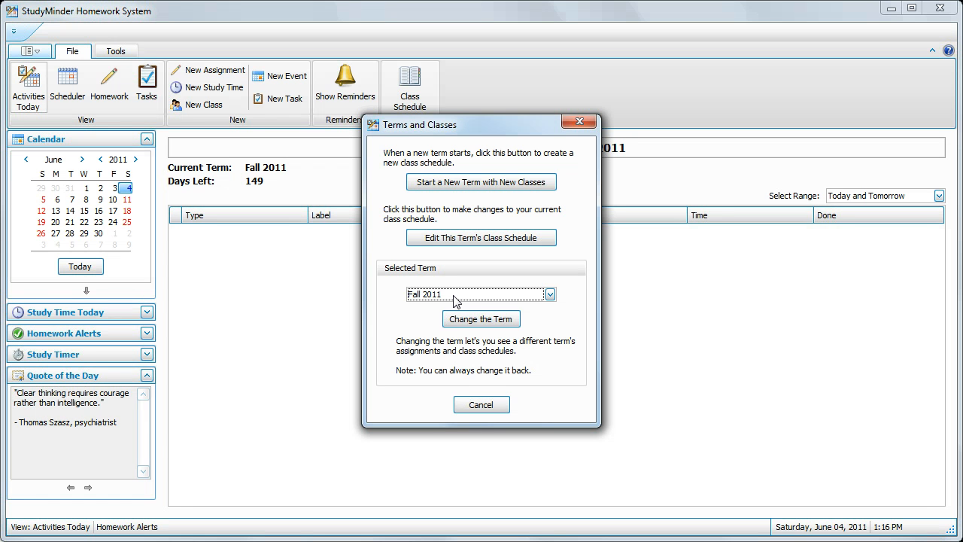
left_click(550, 294)
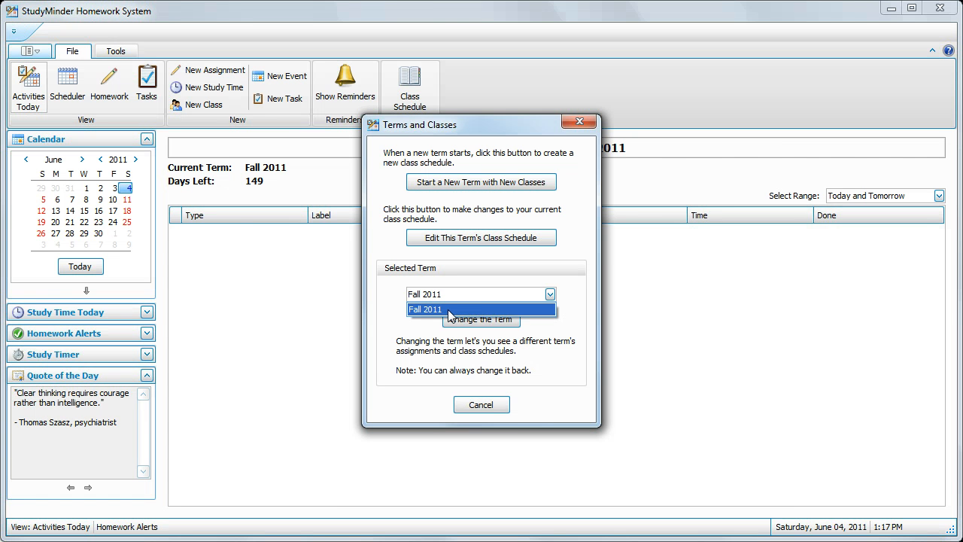
left_click(425, 309)
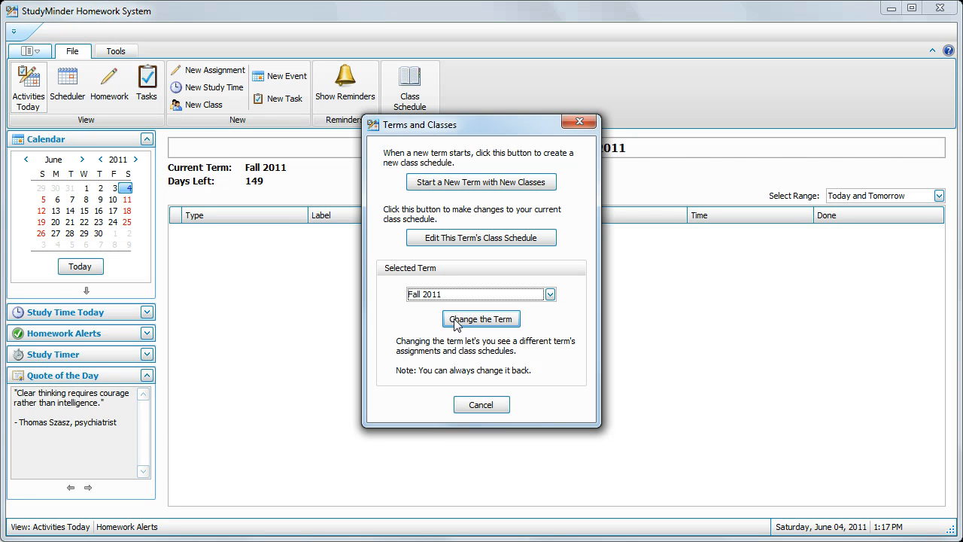
left_click(481, 318)
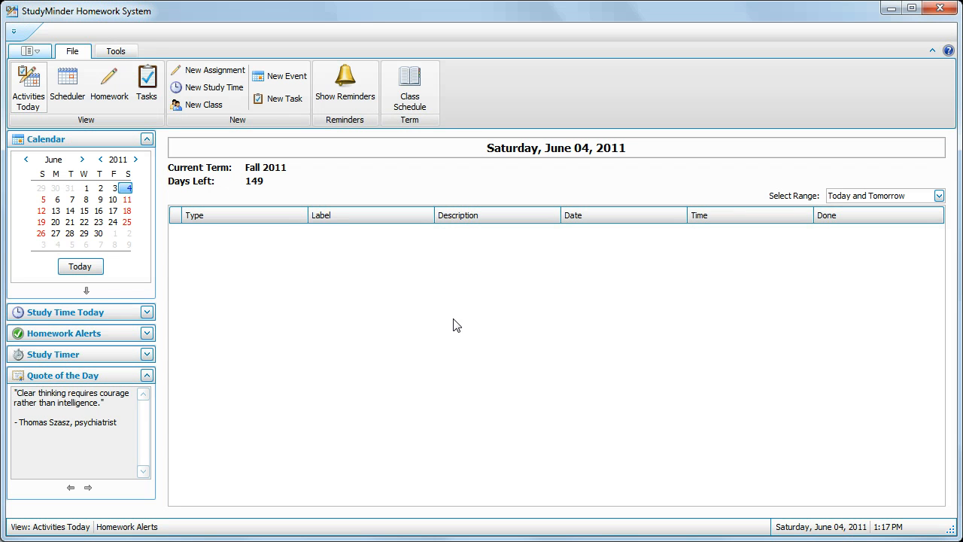